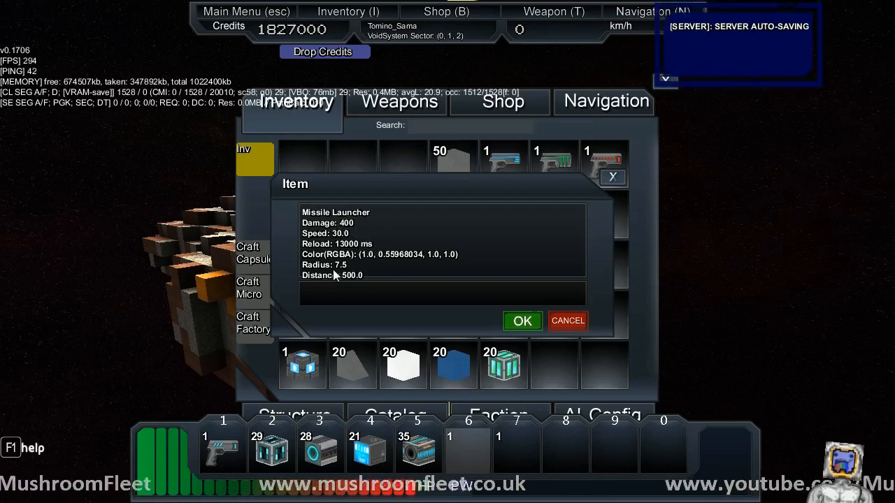
mouse_move(492, 302)
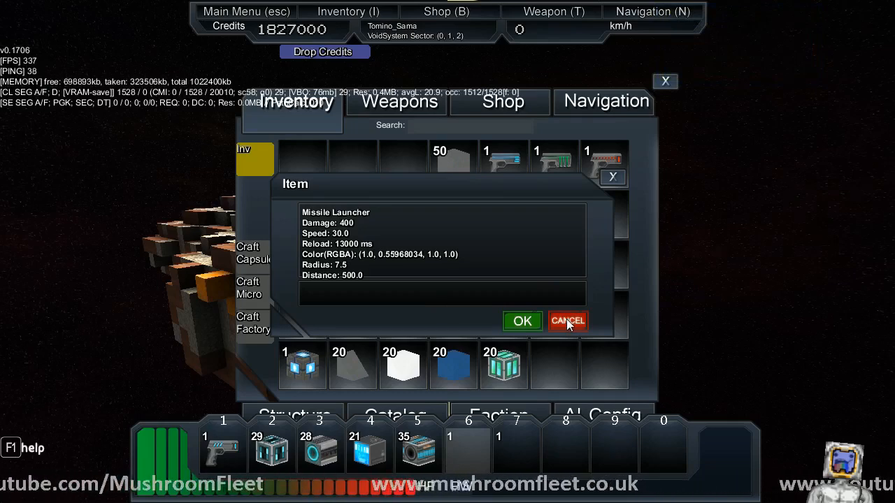
Step: Cancel the Missile Launcher Item dialog to return to the inventory grid
click(567, 321)
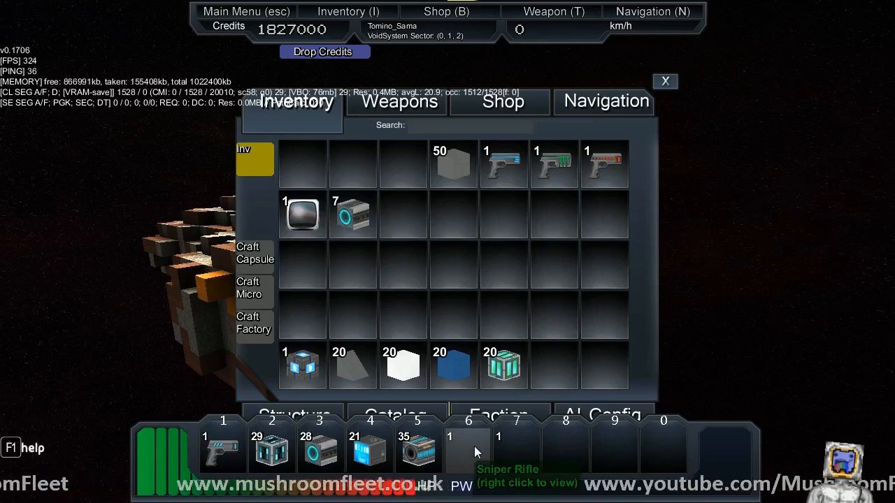
Step: Open the Sniper Rifle's Item dialog from hotbar slot 6
right_click(467, 447)
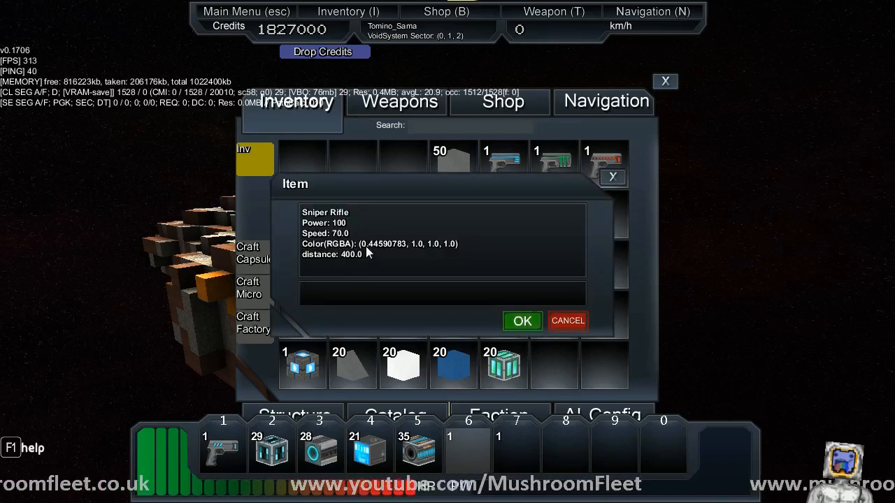
mouse_move(506, 295)
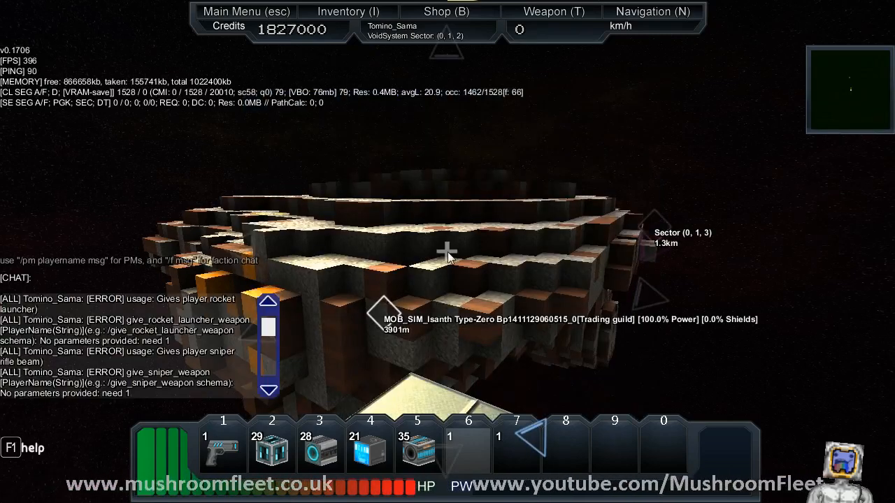
Step: Enter '/give_rocket_launcher_weapon Tomino_Sama' and '/give_sniper_weapon Tomino_Sama' in chat
text(/give_rocket_launcher_weapon Tomino_Sama)
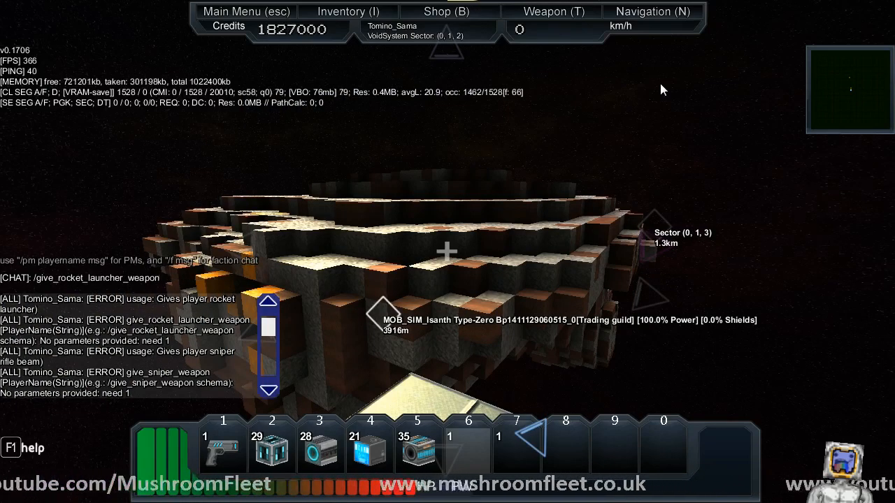
text(/give_sniper_weapon Tomino_Sama)
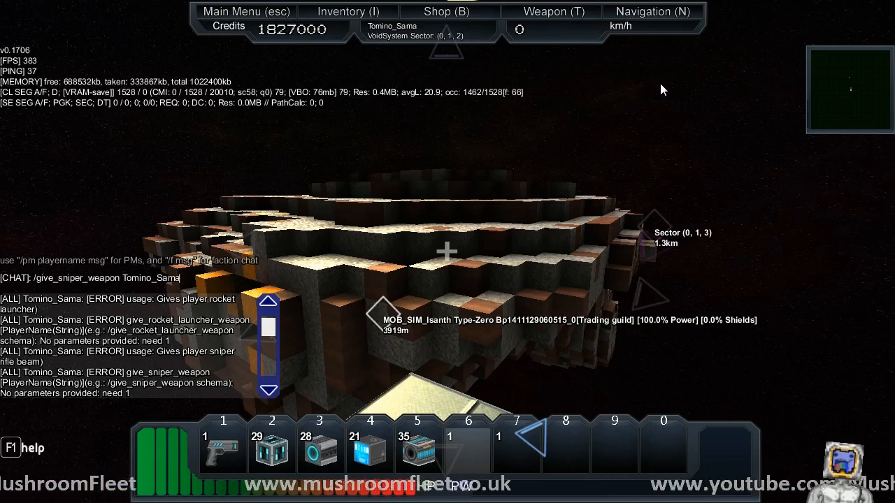